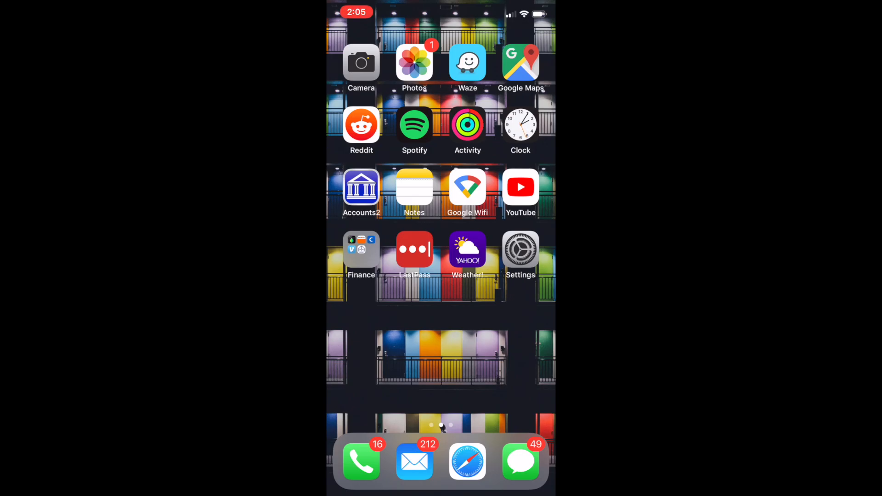
Go from the home screen into Settings > General > Accessibility.
left_click(520, 250)
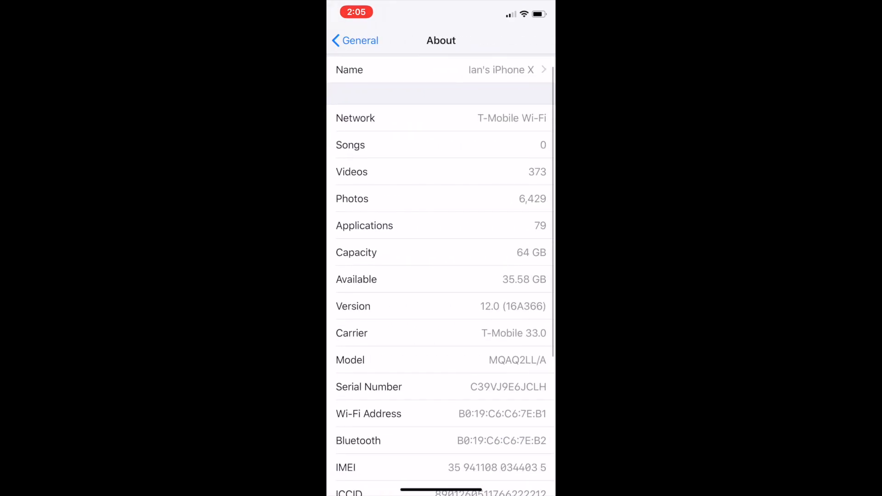
left_click(355, 39)
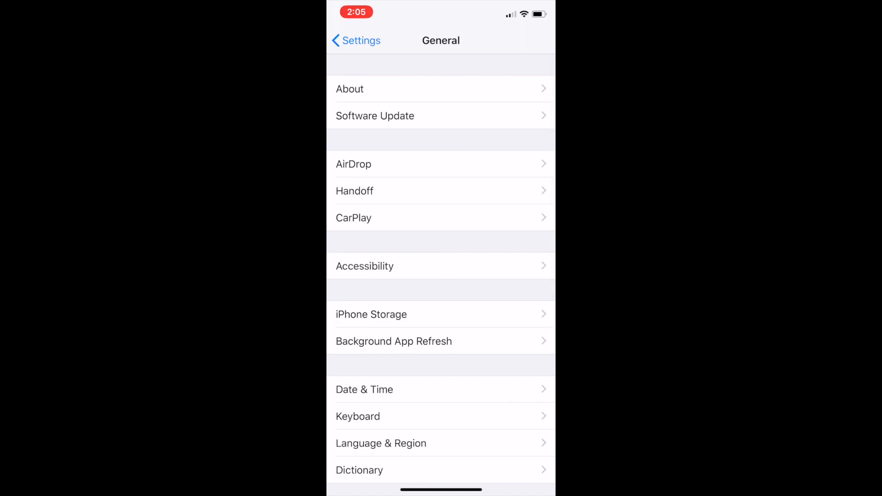
left_click(365, 267)
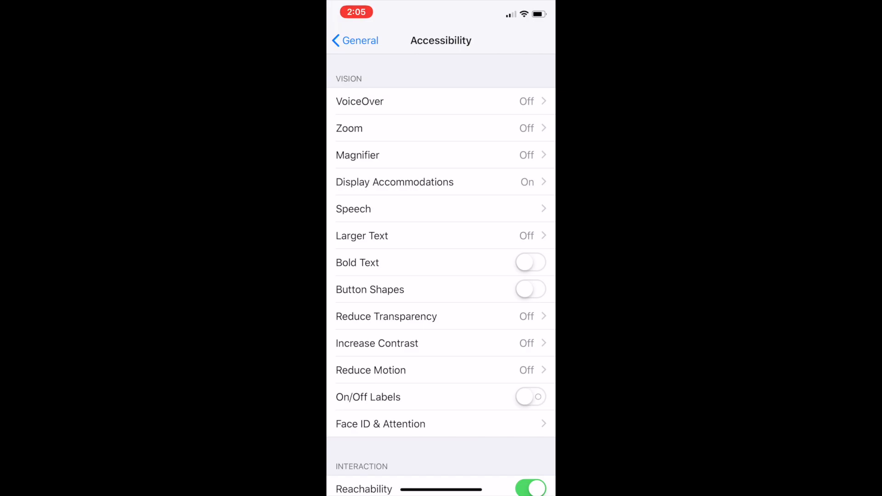
Scroll to the Interaction section and enter the AssistiveTouch settings.
scroll("down", 3)
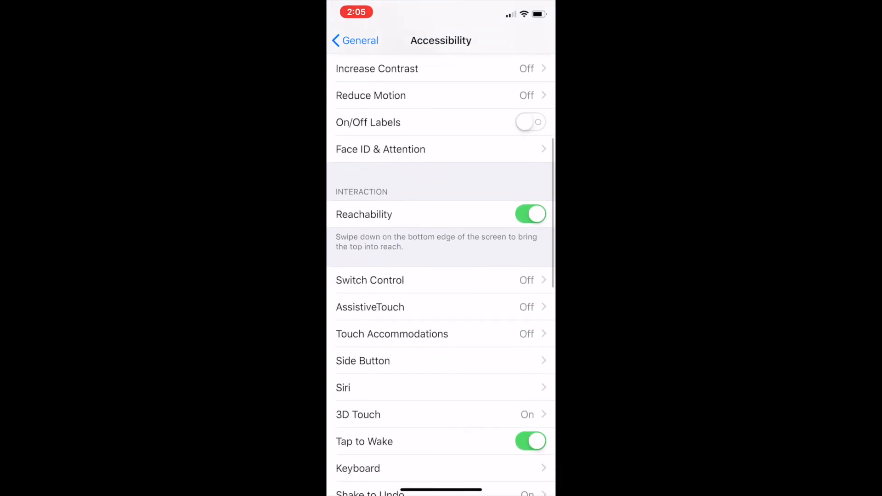
scroll("down", 3)
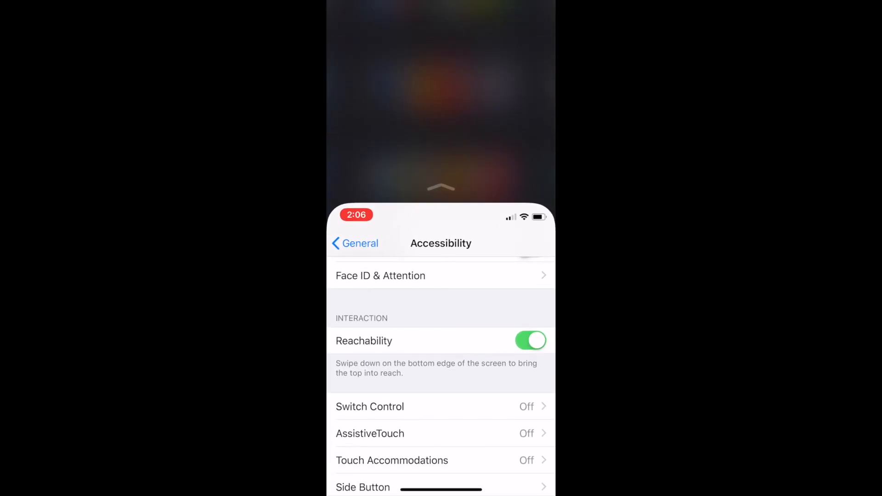
scroll("down", 3)
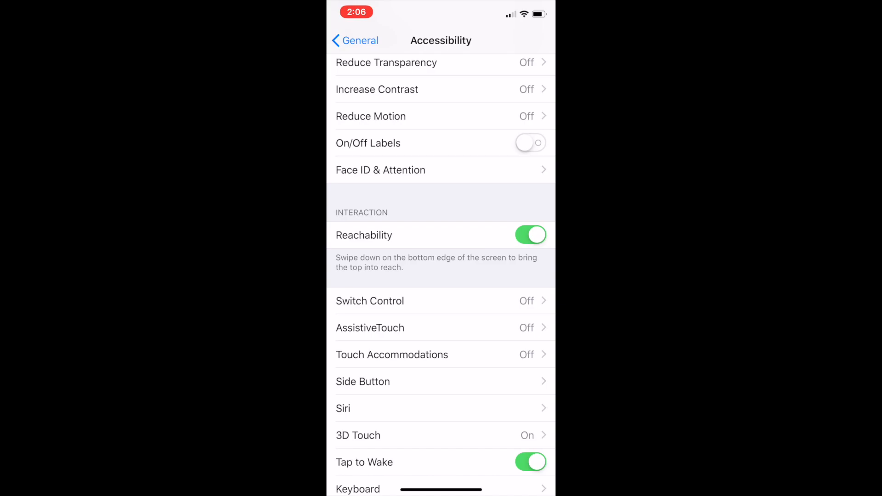
scroll("down", 3)
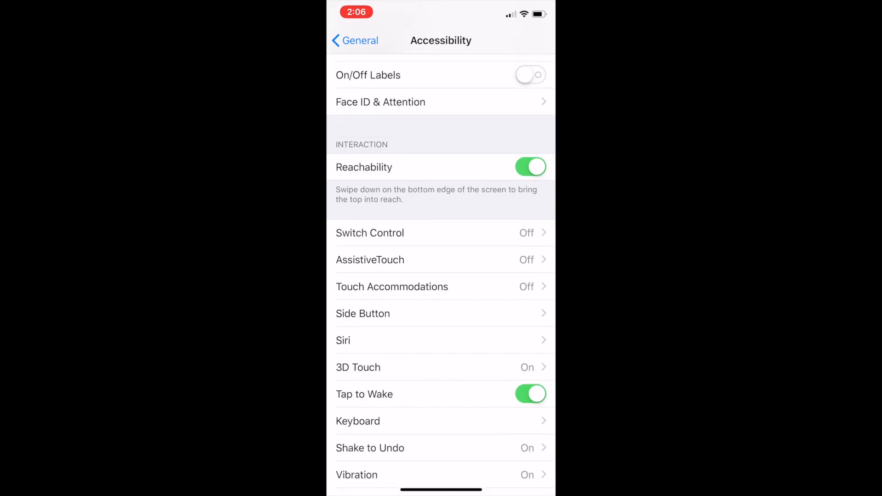
left_click(370, 259)
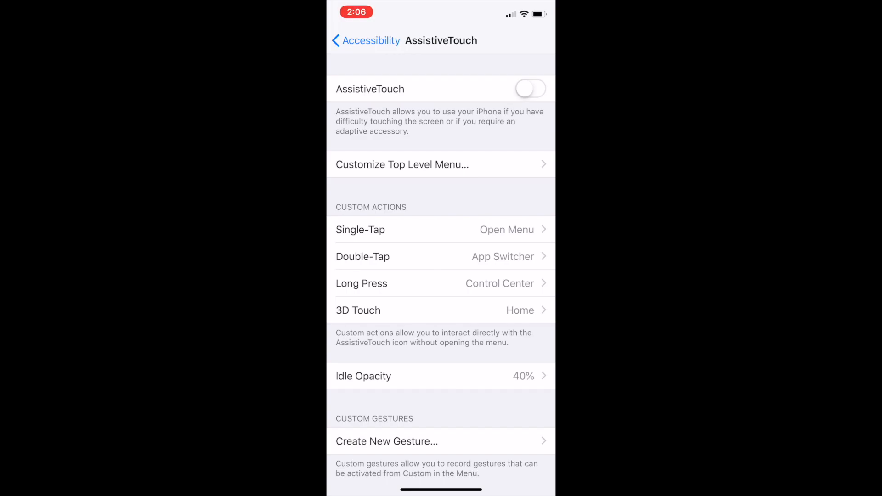
Review the Single-Tap action list, then switch AssistiveTouch on so the floating button appears.
left_click(361, 229)
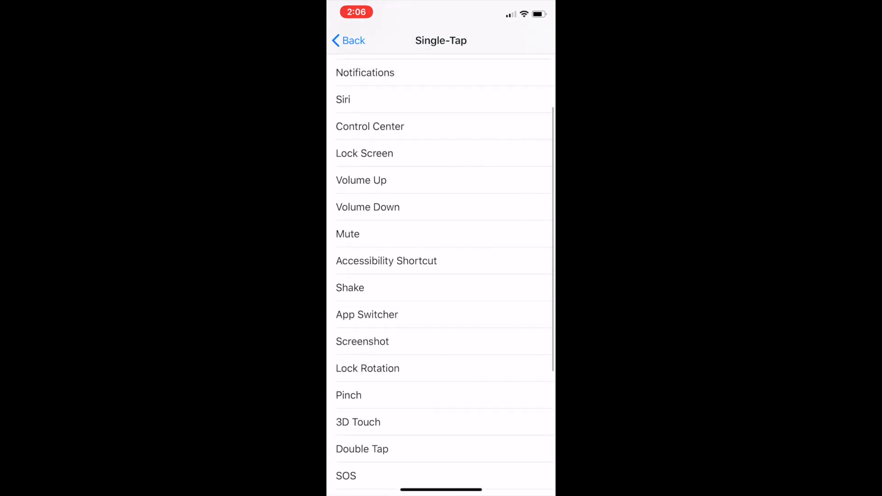
scroll("down", 3)
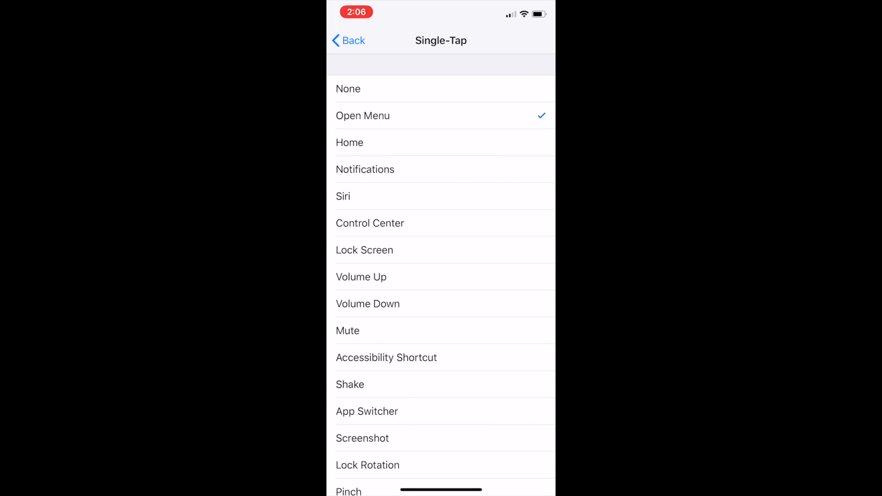
left_click(347, 40)
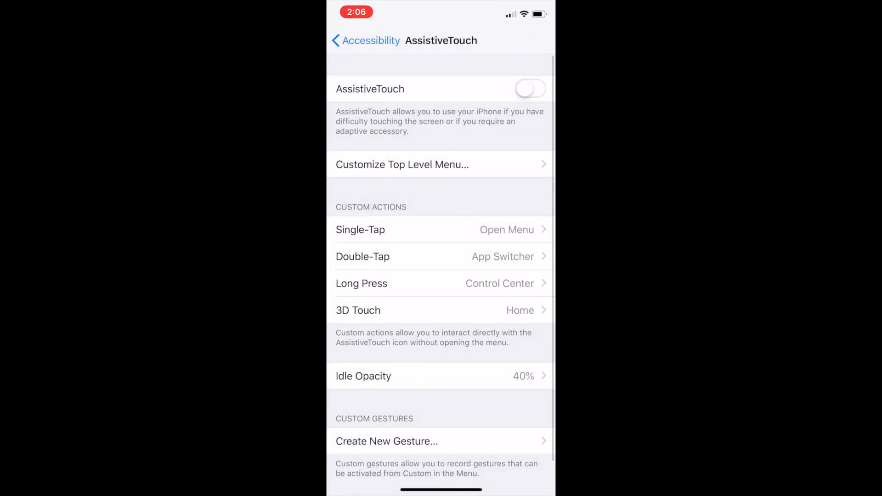
left_click(529, 89)
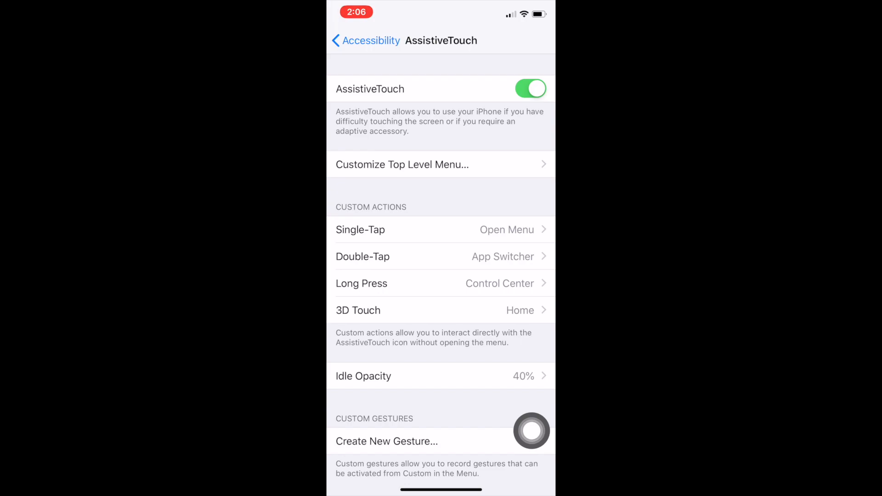
left_click_drag(531, 431, 525, 201)
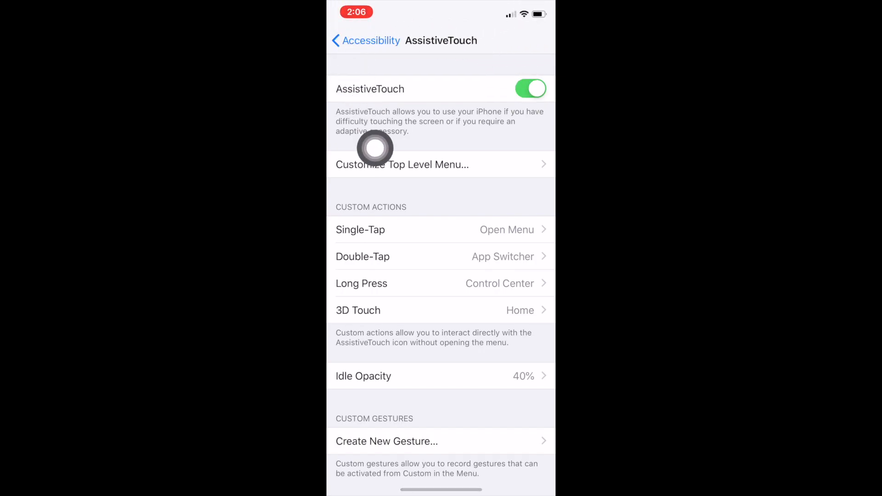
mouse_move(358, 254)
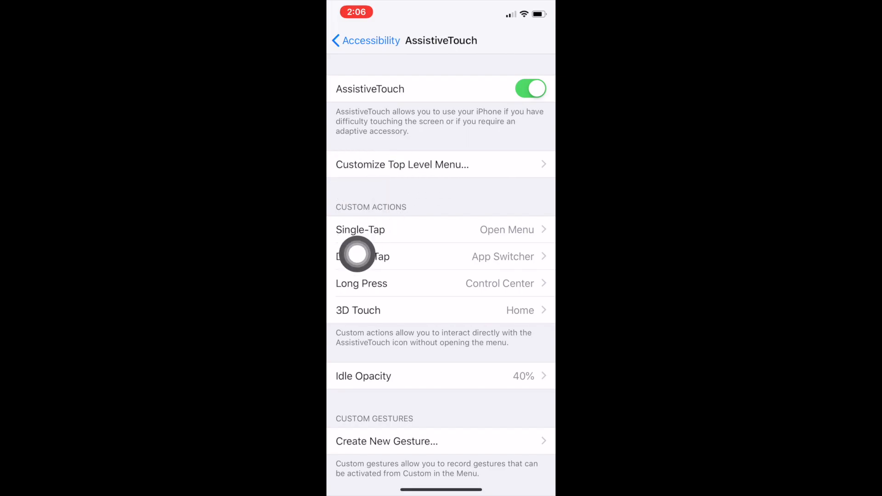
mouse_move(425, 457)
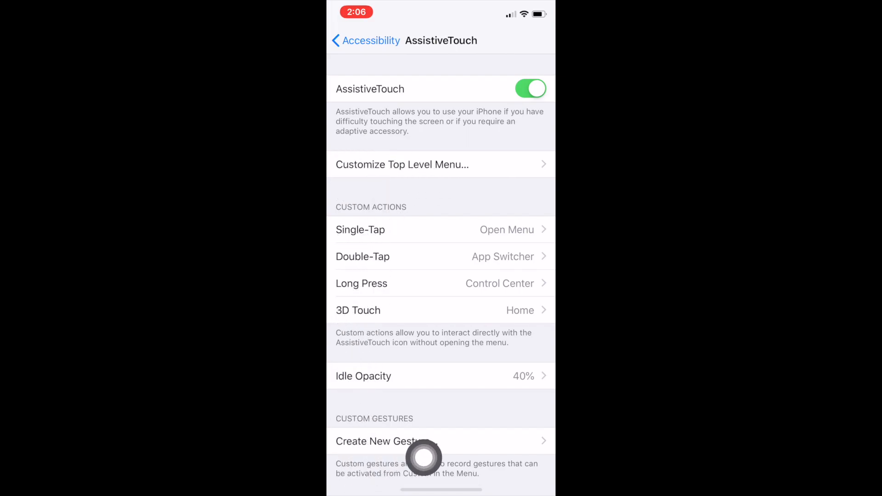
mouse_move(527, 409)
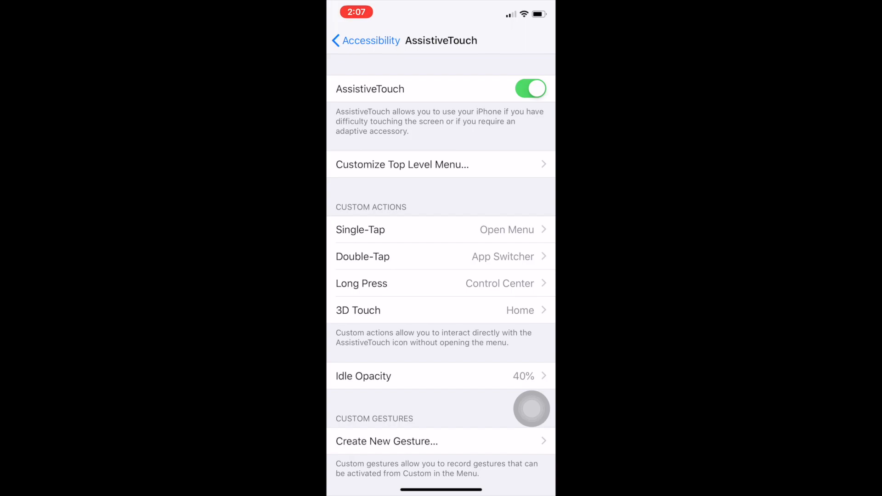
left_click(531, 409)
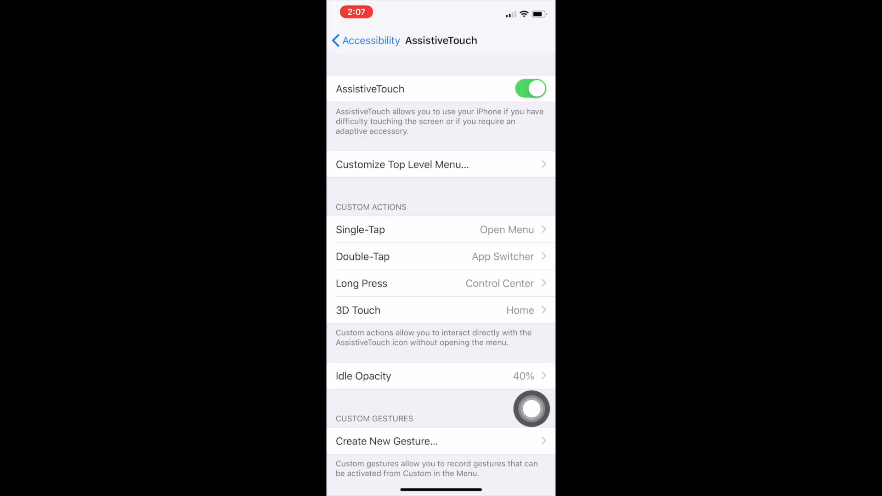
left_click(362, 257)
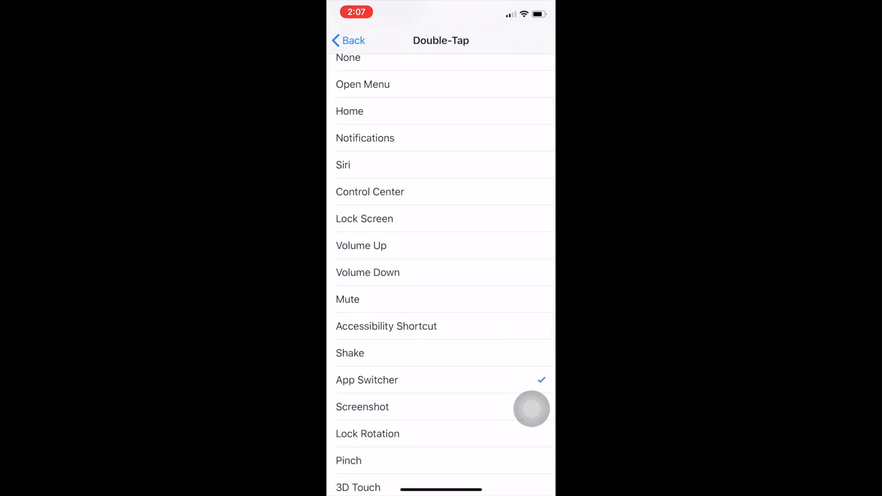
scroll("down", 3)
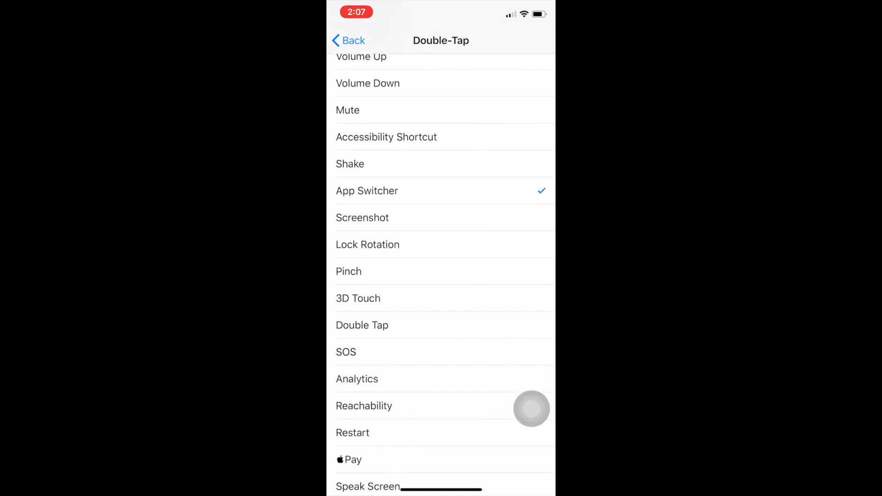
left_click(362, 217)
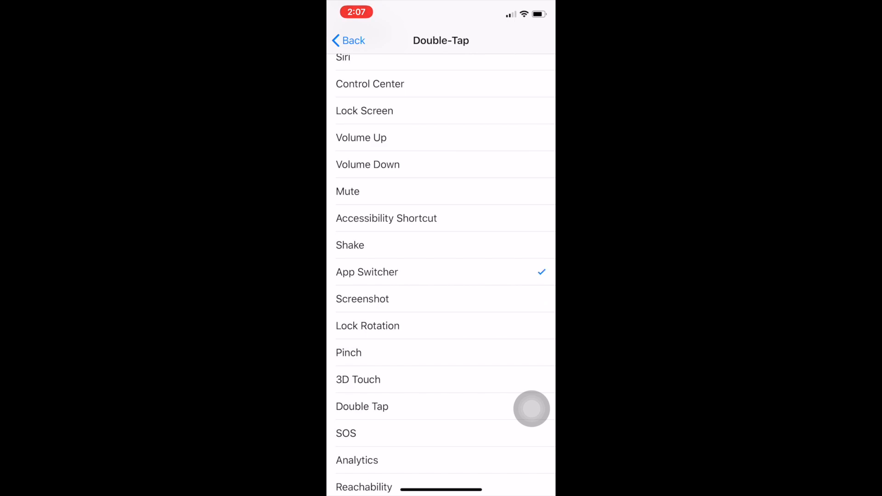
left_click(349, 39)
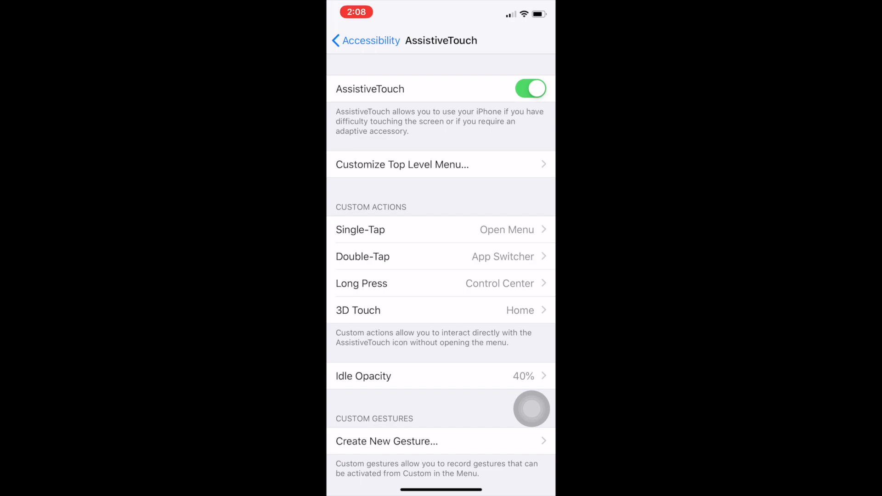
left_click(441, 310)
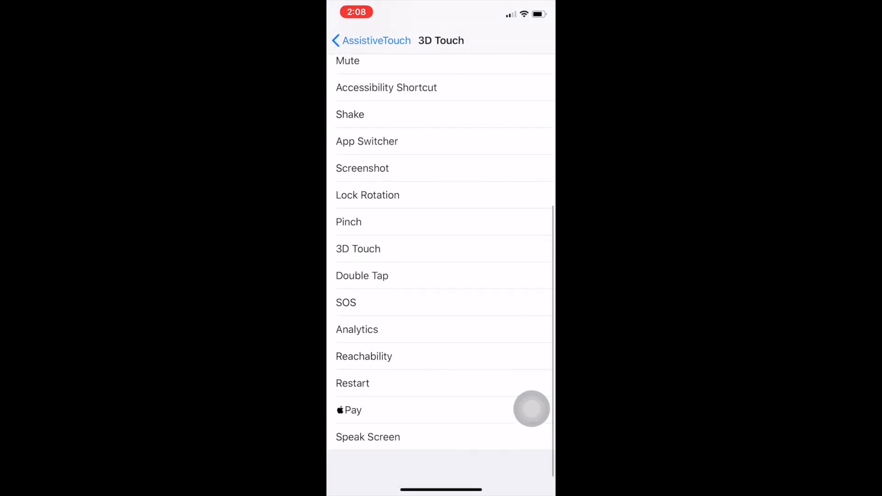
scroll("down", 3)
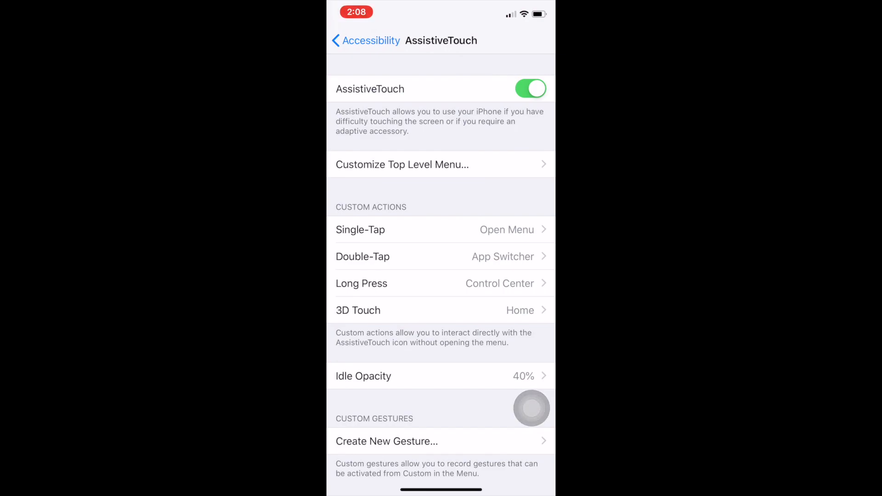
View the Long Press actions (Control Center) and its 0.75-second duration, leaving both unchanged.
left_click(361, 283)
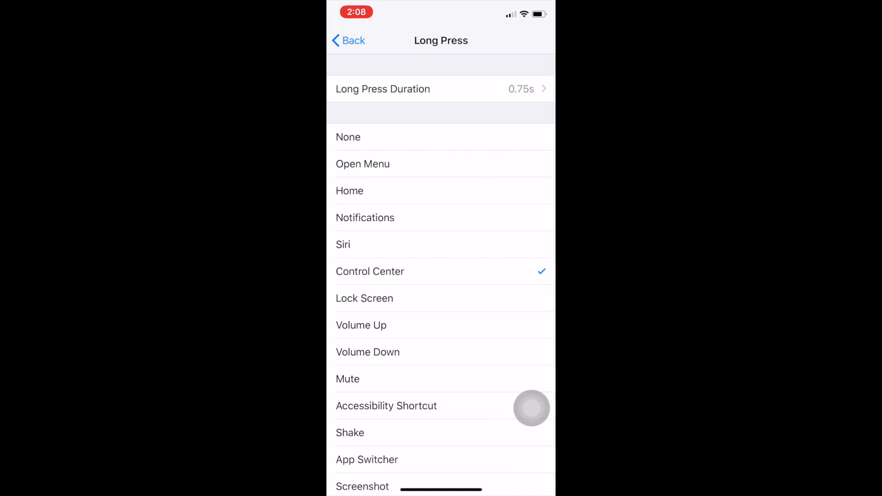
left_click(383, 89)
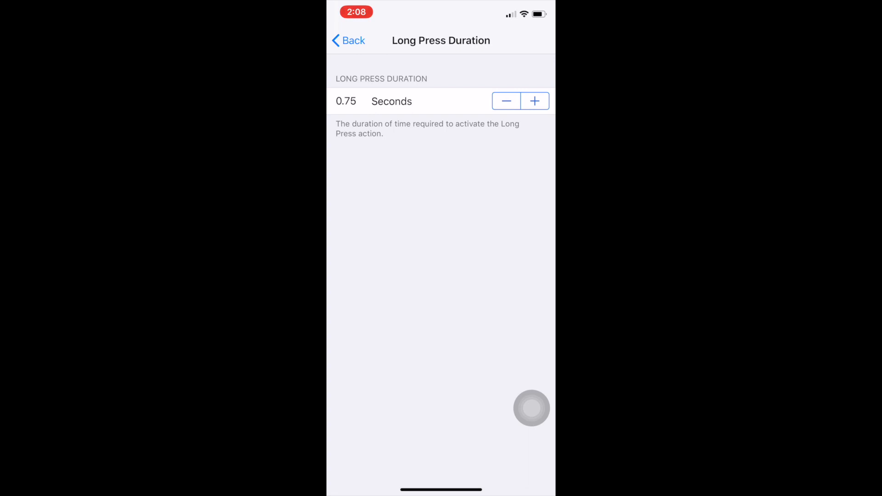
left_click(348, 40)
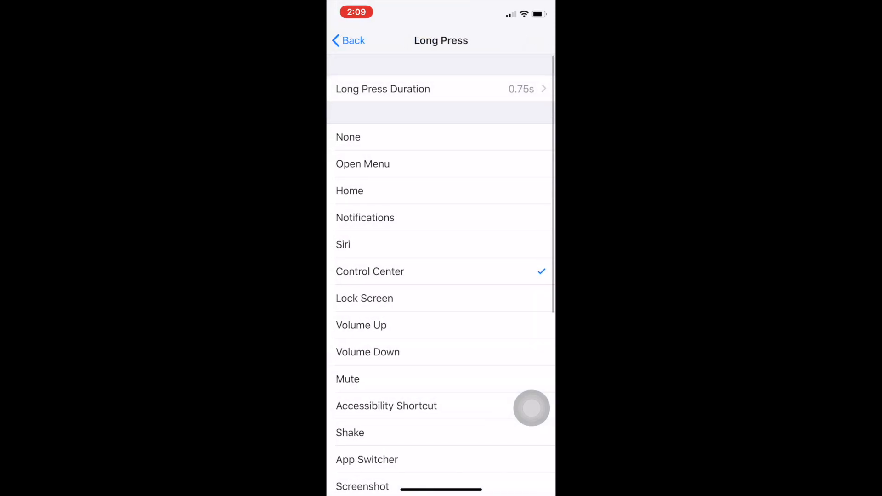
Scroll through the full Long Press action list.
scroll("down", 3)
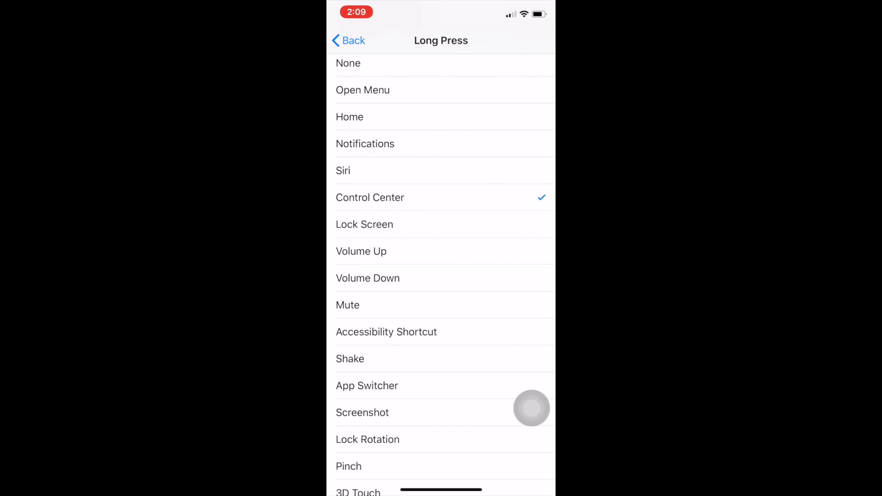
scroll("down", 3)
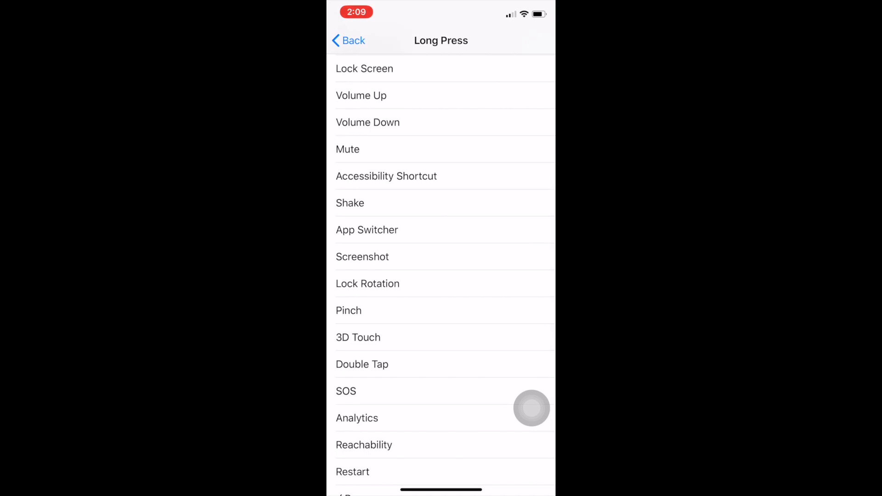
scroll("down", 3)
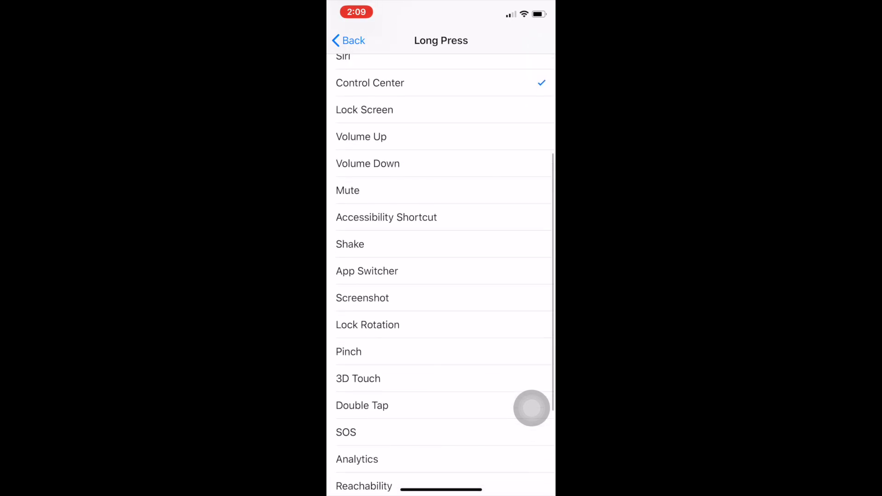
scroll("down", 3)
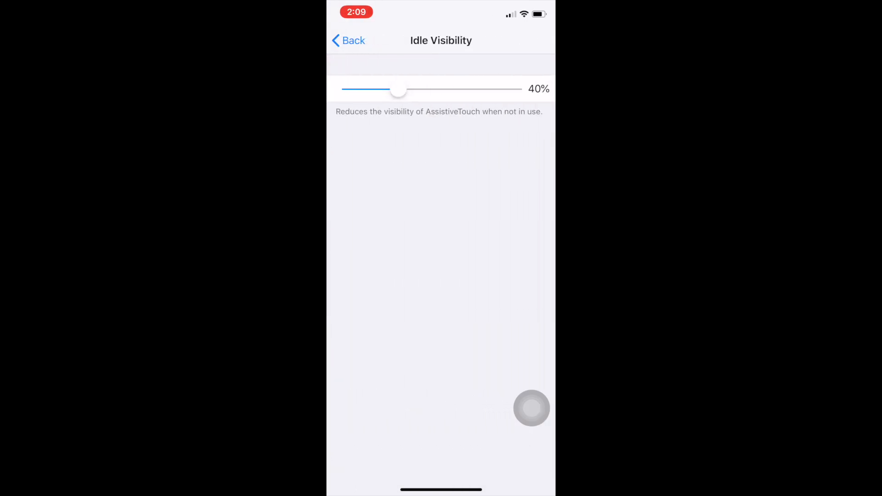
Adjust the Idle Opacity slider and settle it at 40%, then leave the page.
left_click_drag(397, 90, 507, 89)
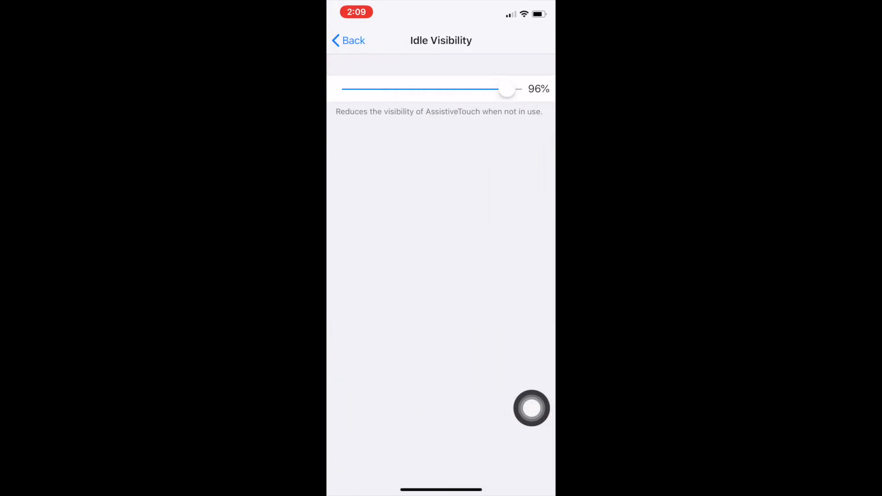
left_click_drag(507, 89, 406, 91)
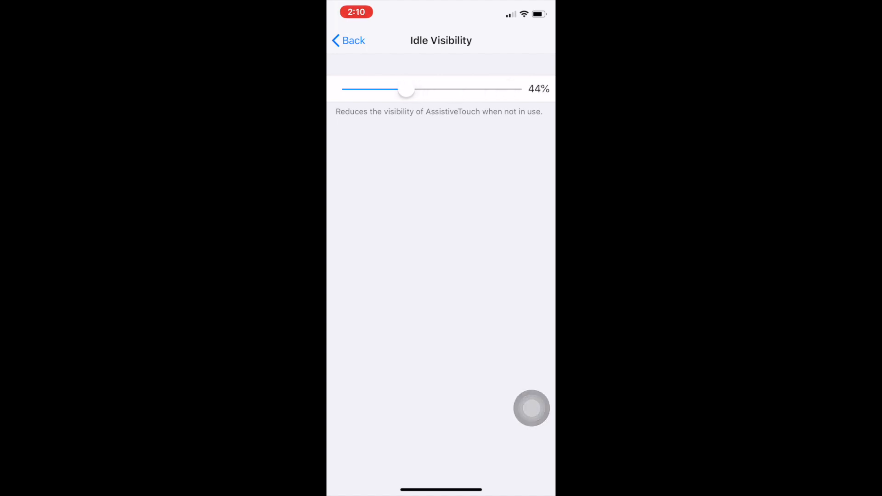
left_click_drag(406, 90, 395, 90)
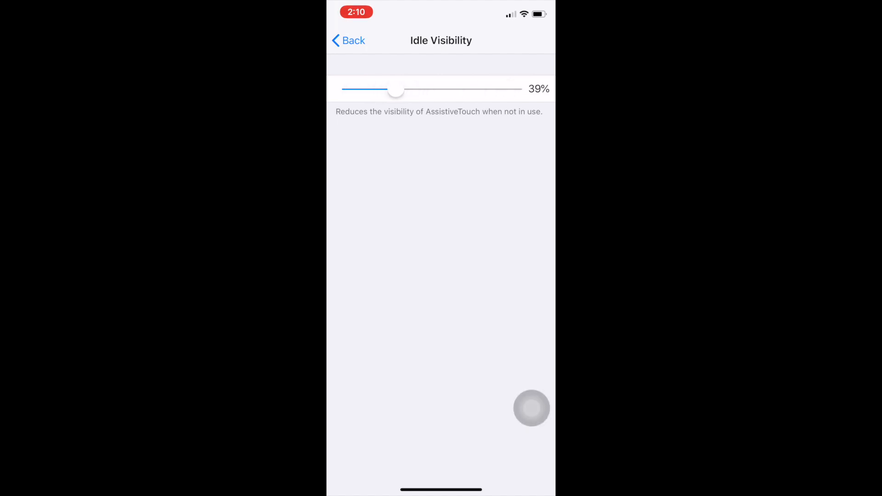
left_click_drag(395, 90, 398, 90)
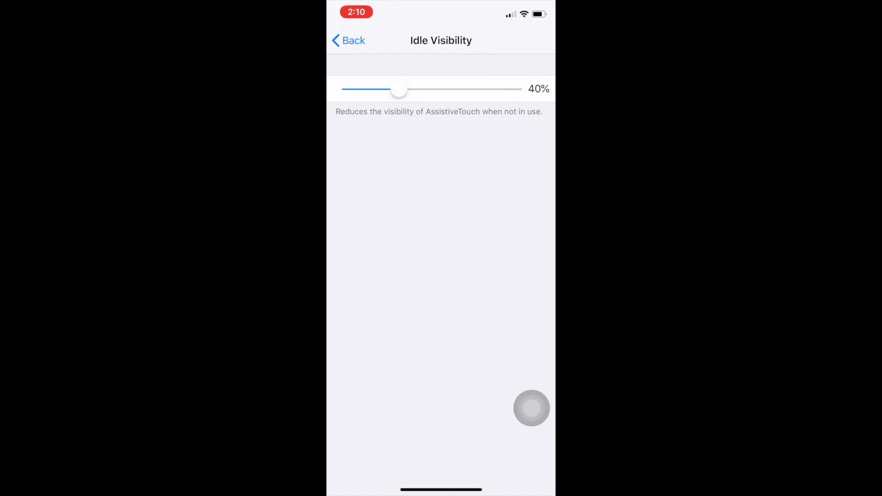
left_click(347, 39)
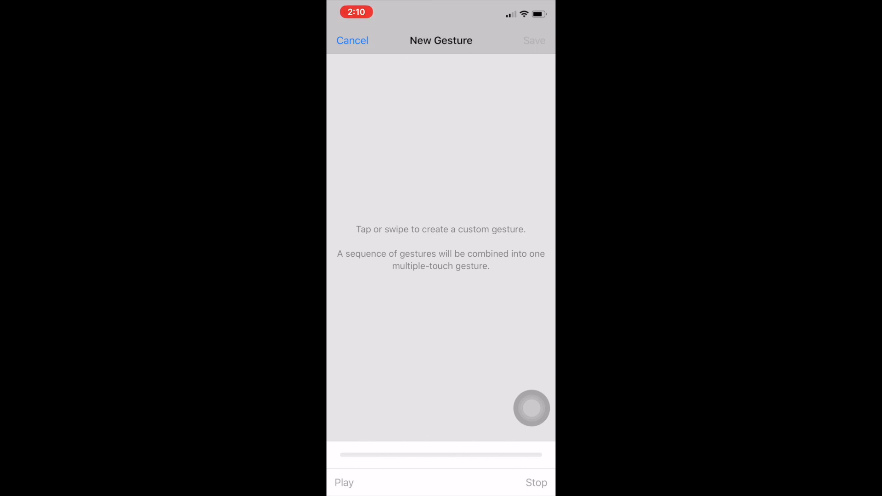
Draw a squiggle as a new custom gesture and stop the recording.
left_click_drag(444, 104, 432, 342)
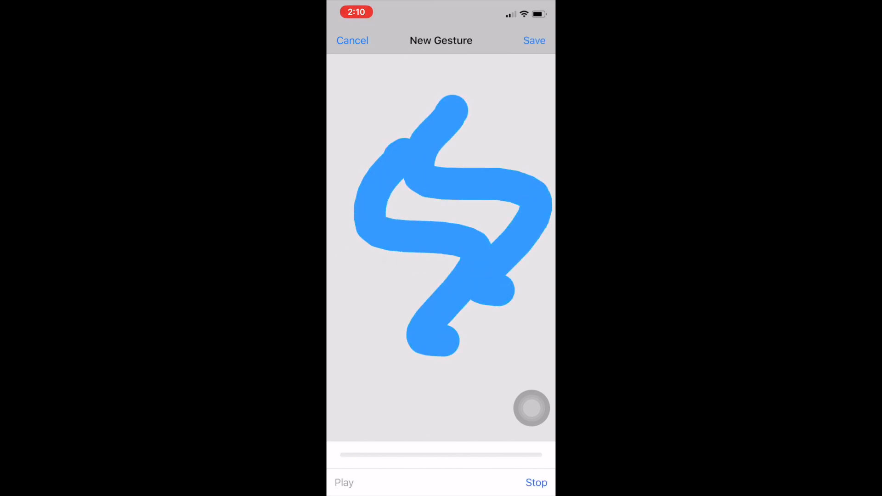
left_click(535, 482)
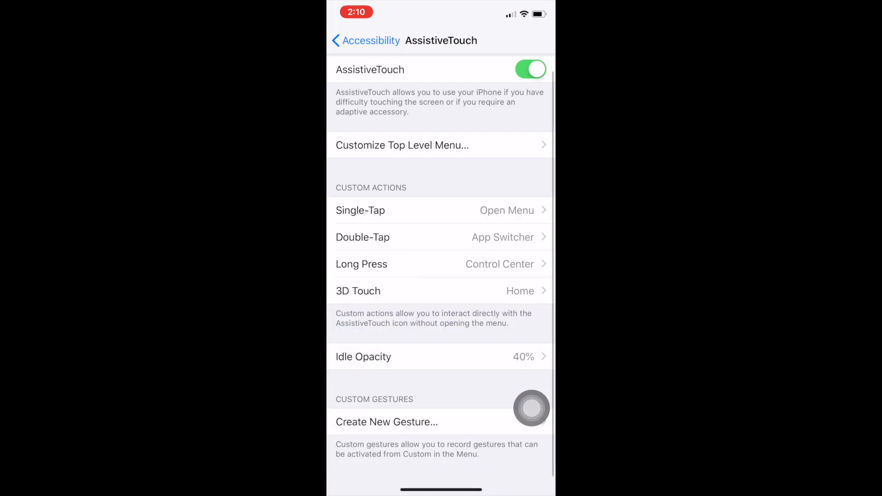
Use the floating button to show and dismiss Control Center, then the AssistiveTouch Device menu.
left_click(530, 409)
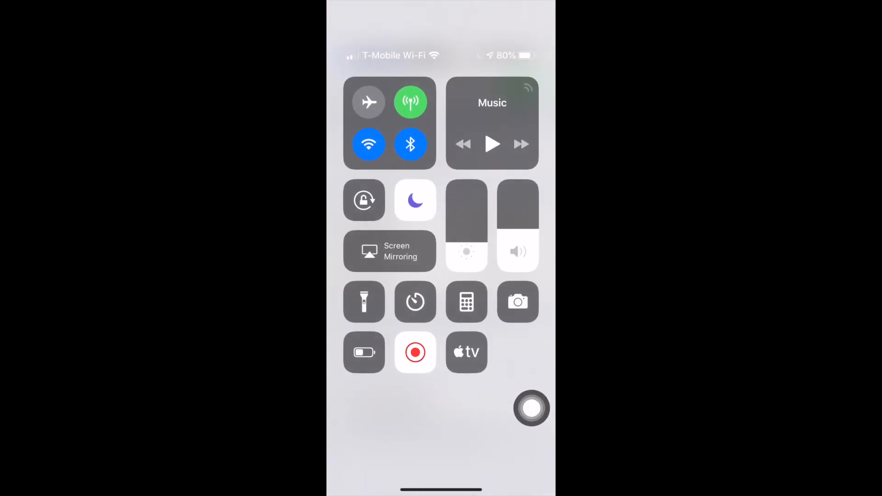
left_click(531, 408)
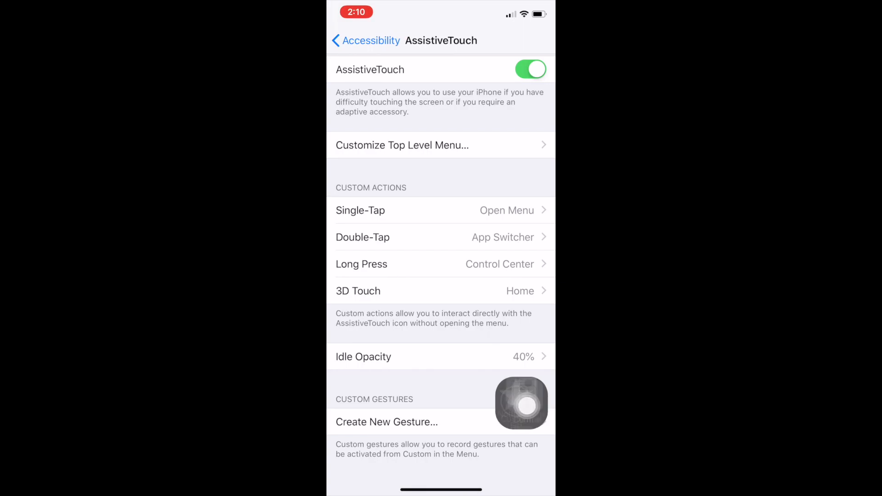
left_click(522, 401)
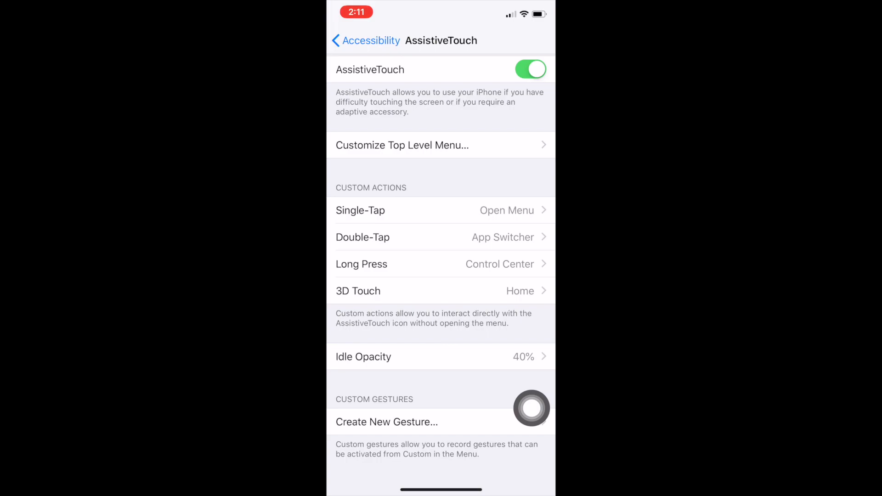
left_click(530, 409)
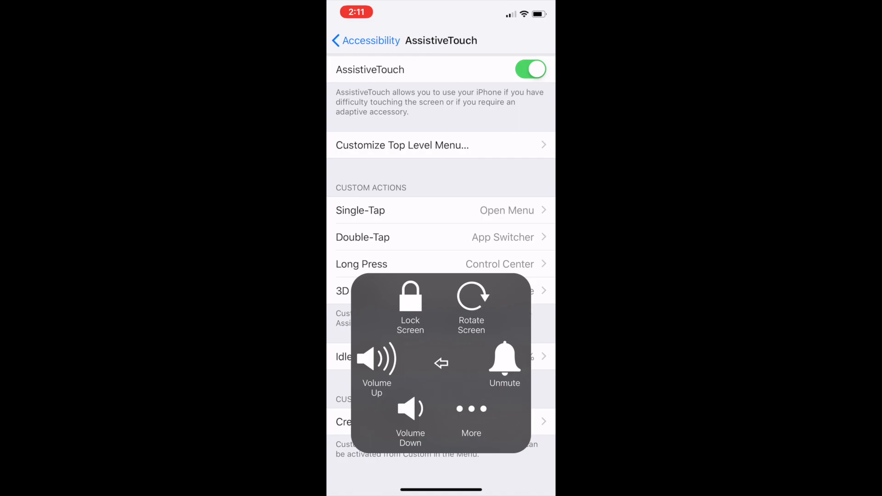
left_click(471, 416)
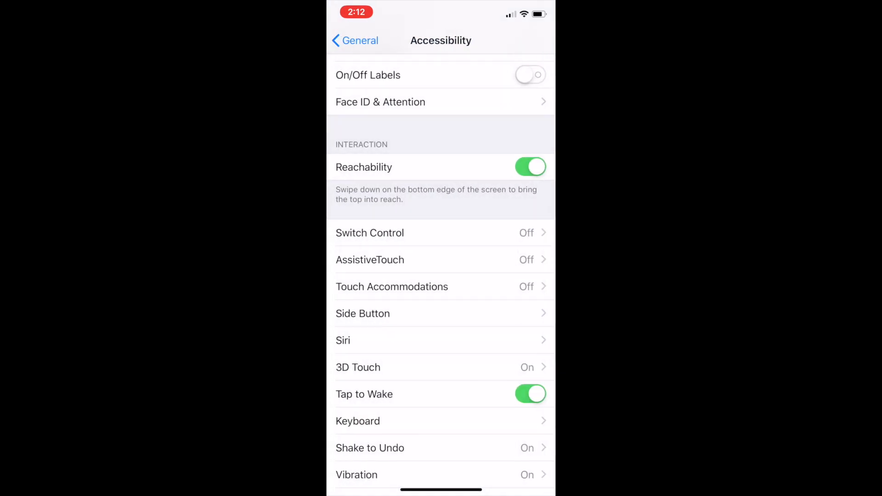
scroll("down", 3)
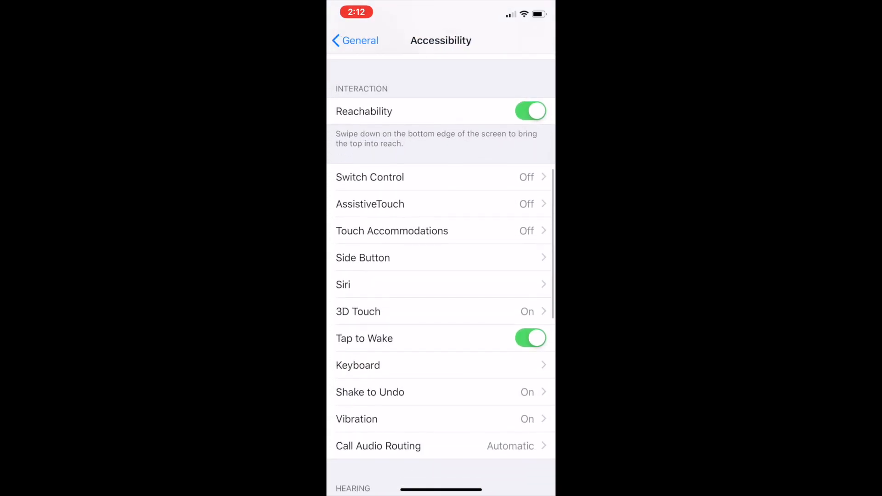
scroll("down", 3)
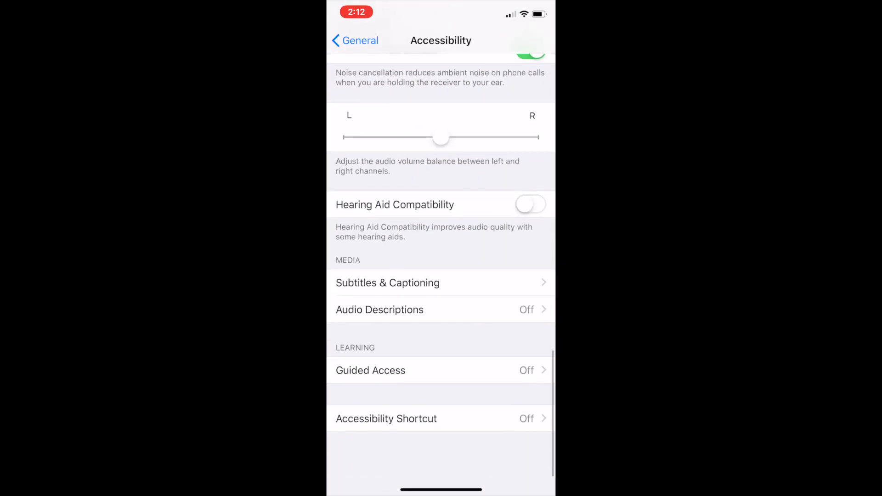
scroll("down", 3)
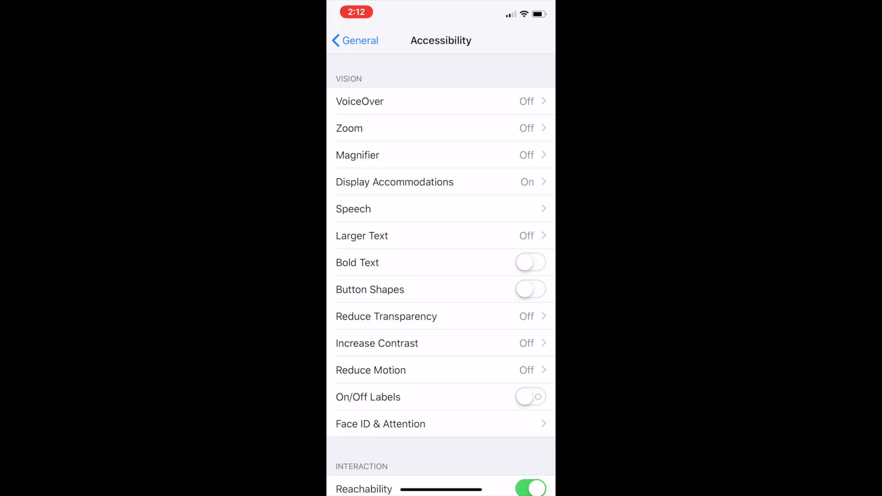
left_click(395, 182)
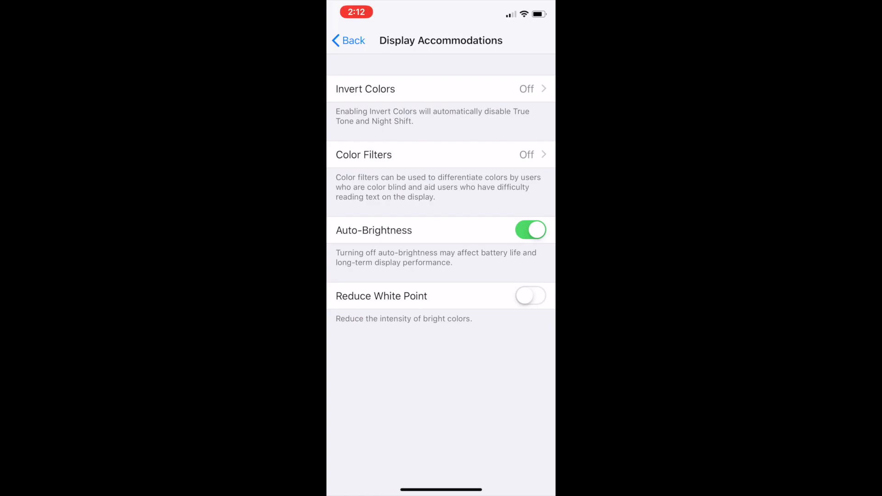
left_click(364, 89)
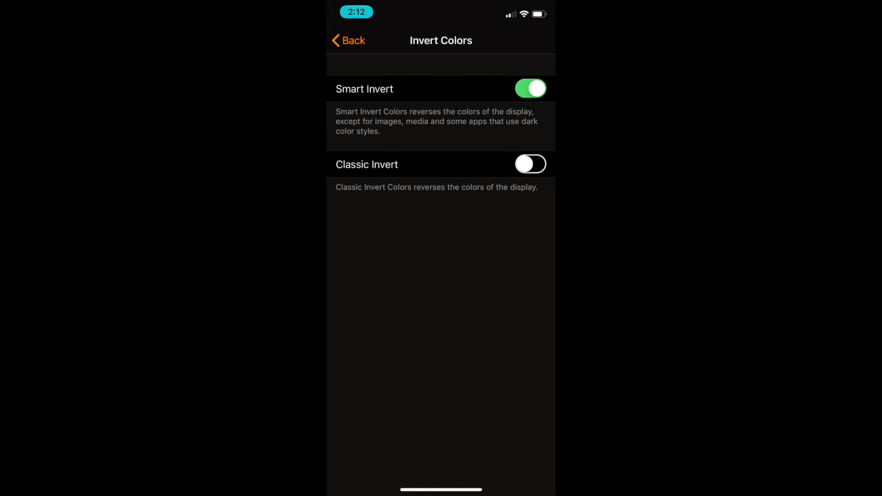
left_click(529, 88)
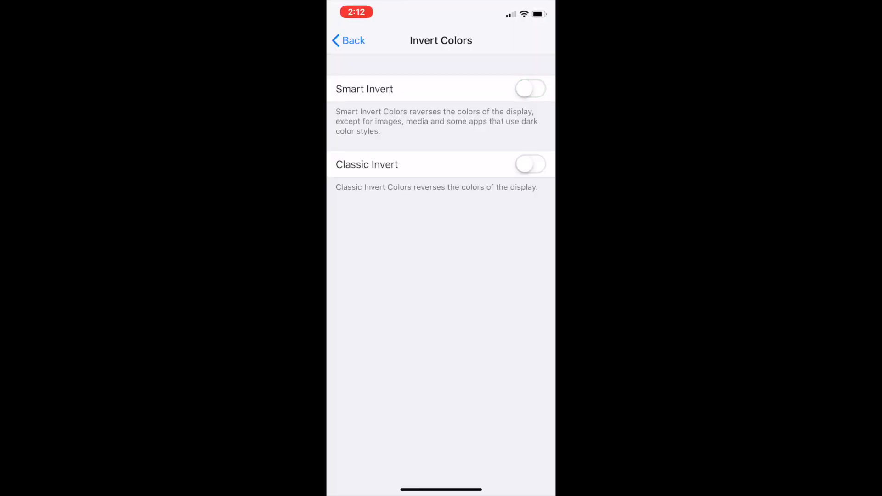
left_click(348, 40)
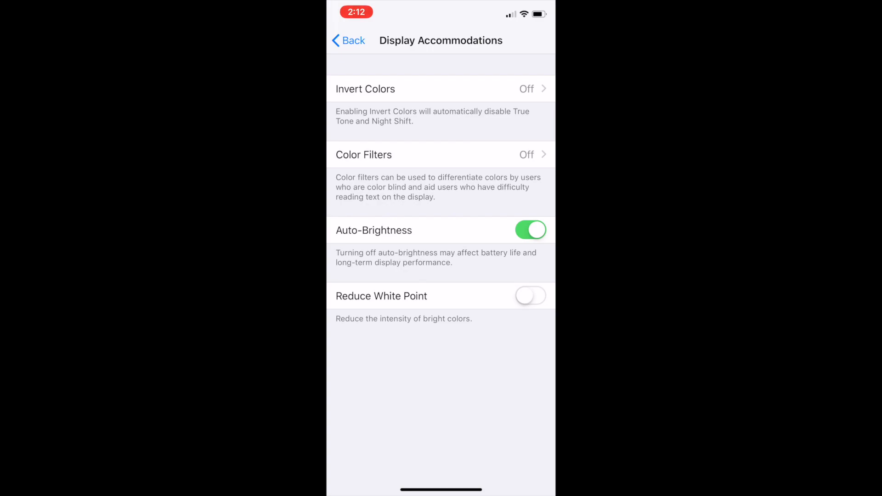
left_click(348, 40)
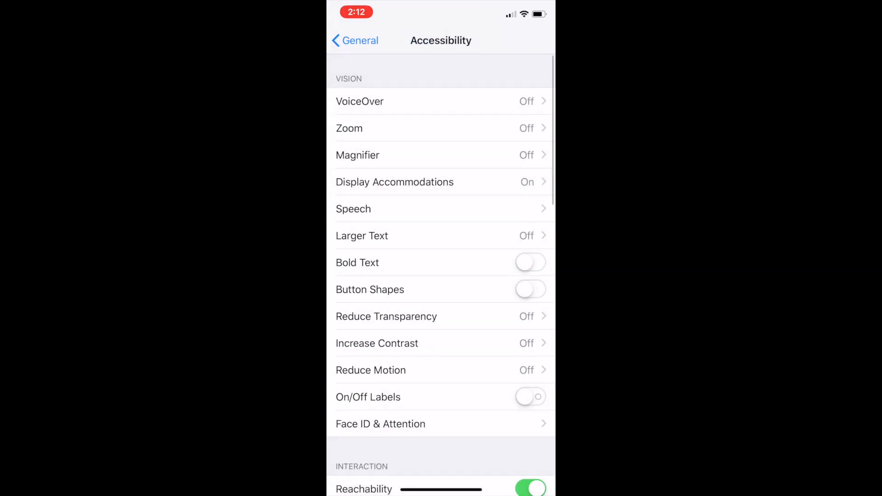
Enable Larger Accessibility Sizes and drag the reading-size slider to a bigger setting.
left_click(362, 236)
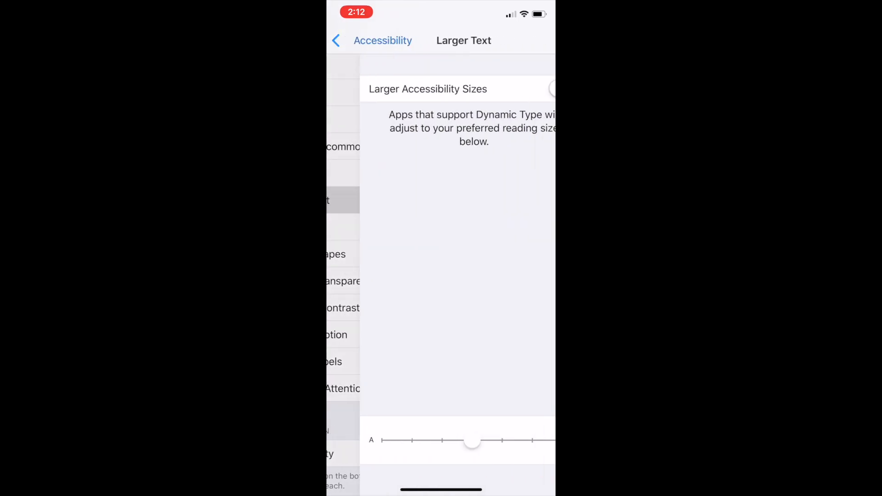
left_click(529, 89)
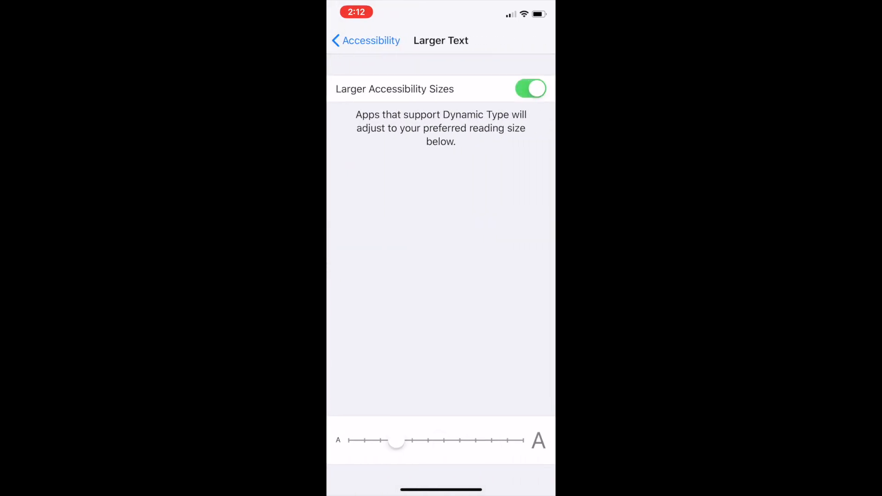
left_click_drag(395, 442, 475, 442)
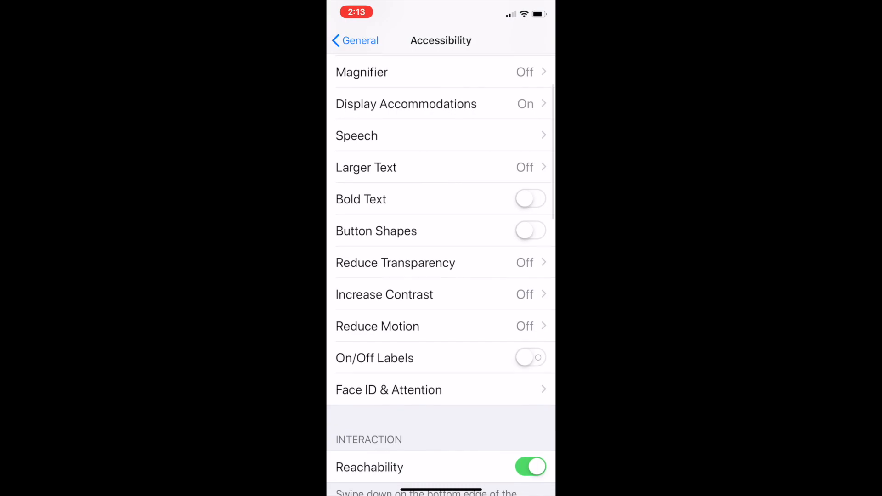
left_click(366, 167)
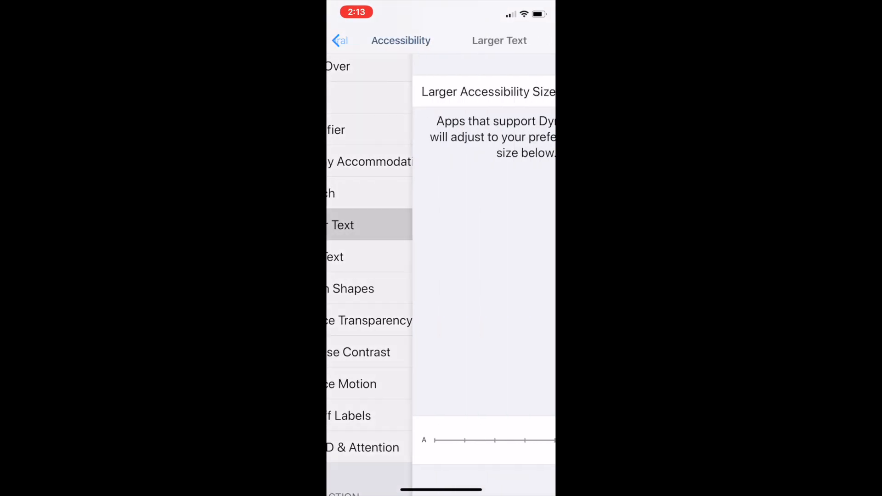
Revisit Larger Text and drag the size slider back to the original setting.
left_click(340, 40)
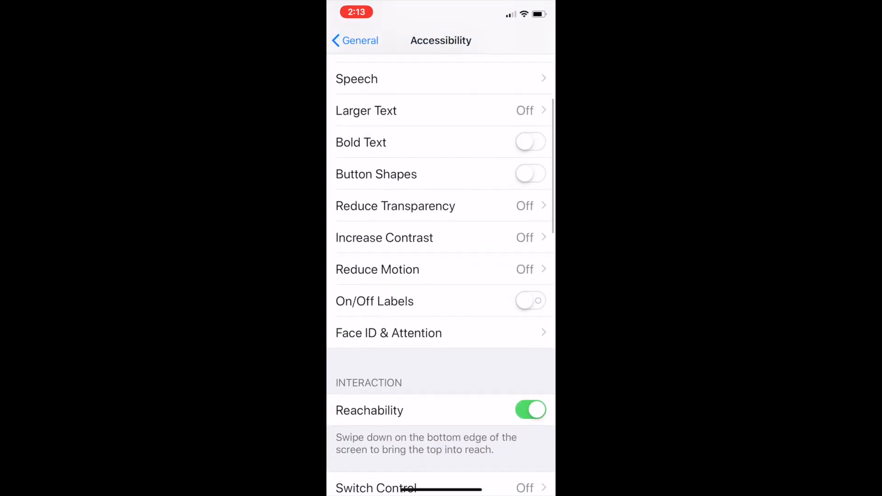
left_click(367, 111)
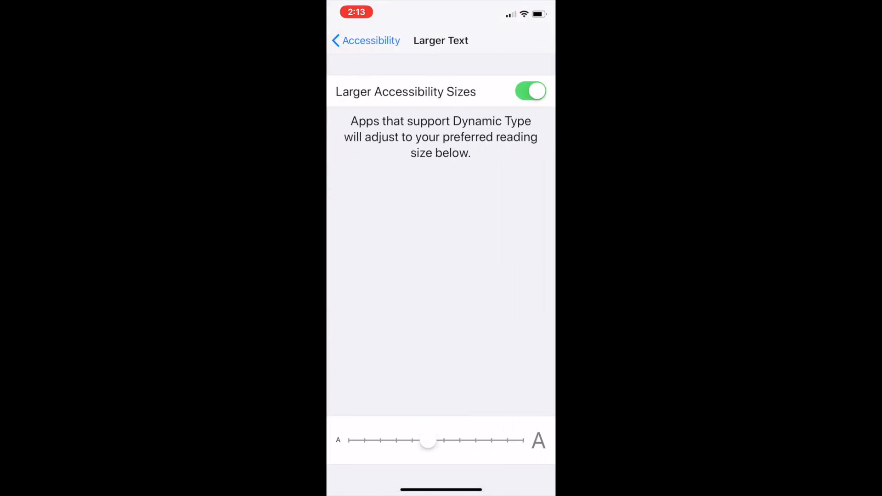
left_click_drag(427, 443, 396, 443)
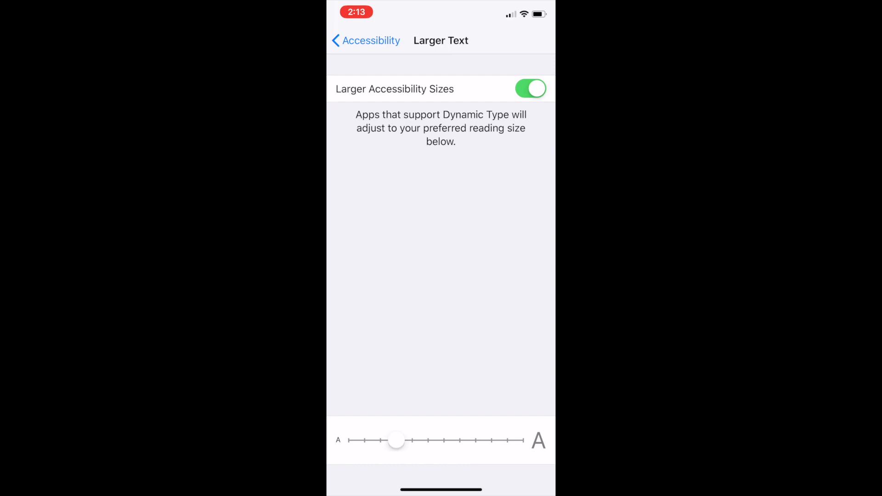
left_click(366, 40)
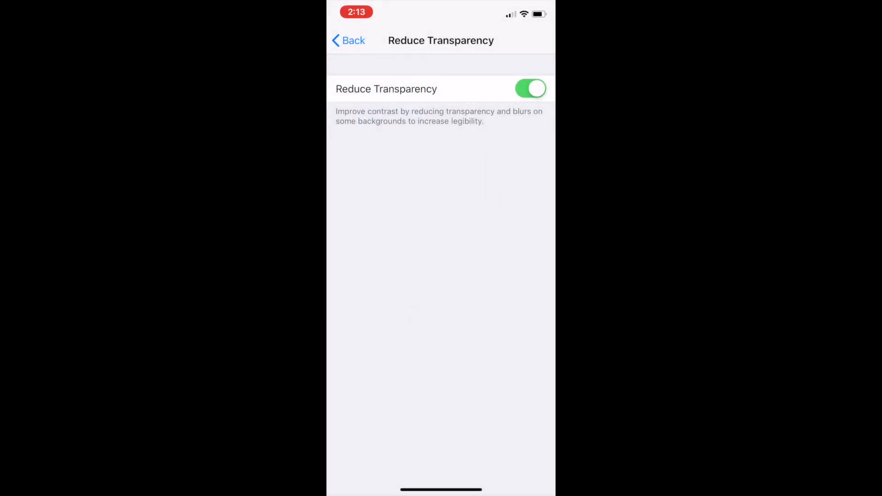
left_click(348, 41)
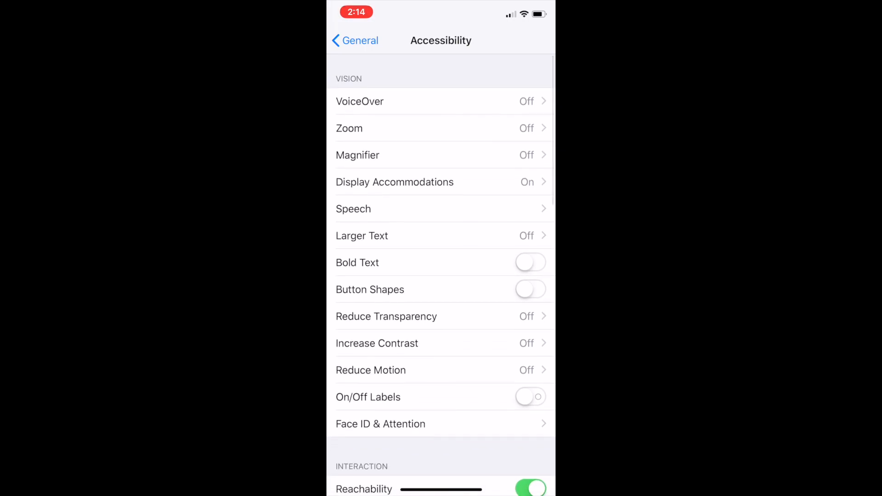
scroll("down", 3)
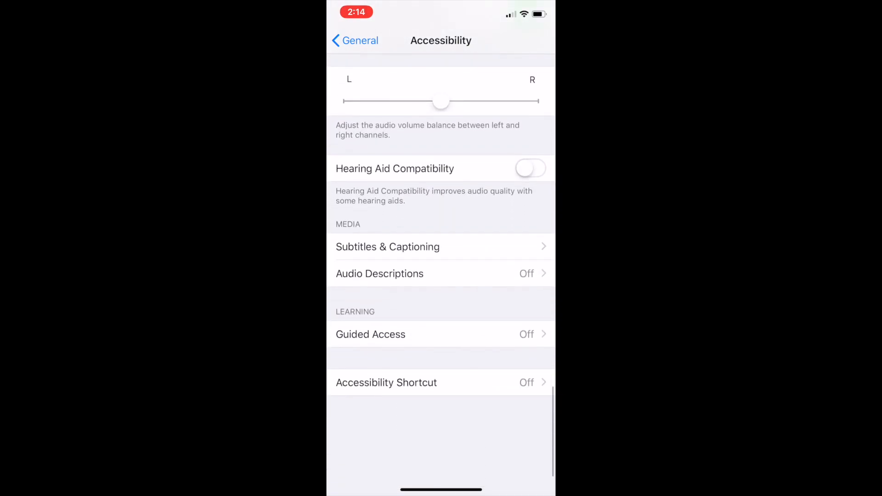